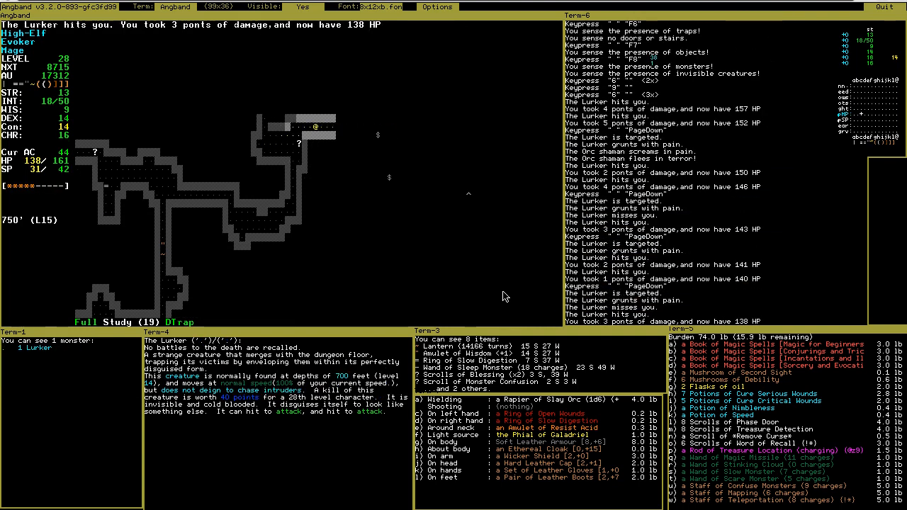
- Move the mage along the dungeon corridor to fight the Lurker
key(4)
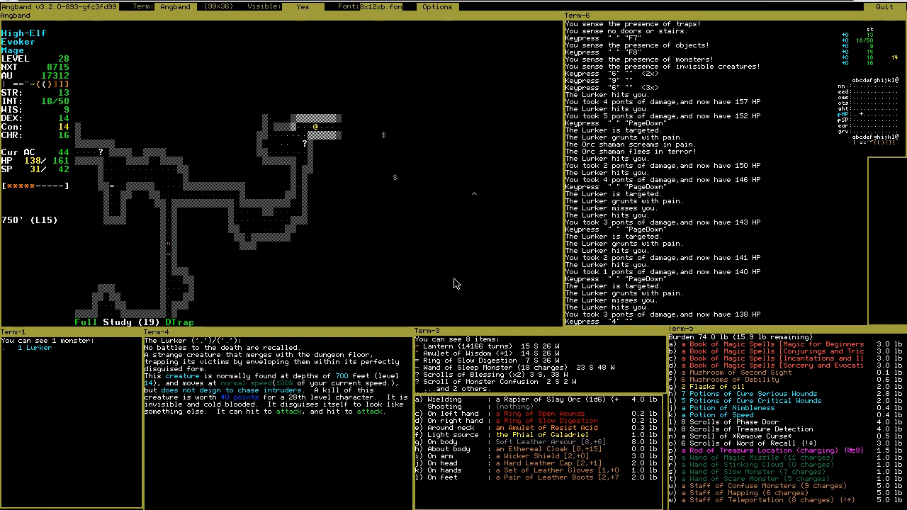
mouse_move(443, 141)
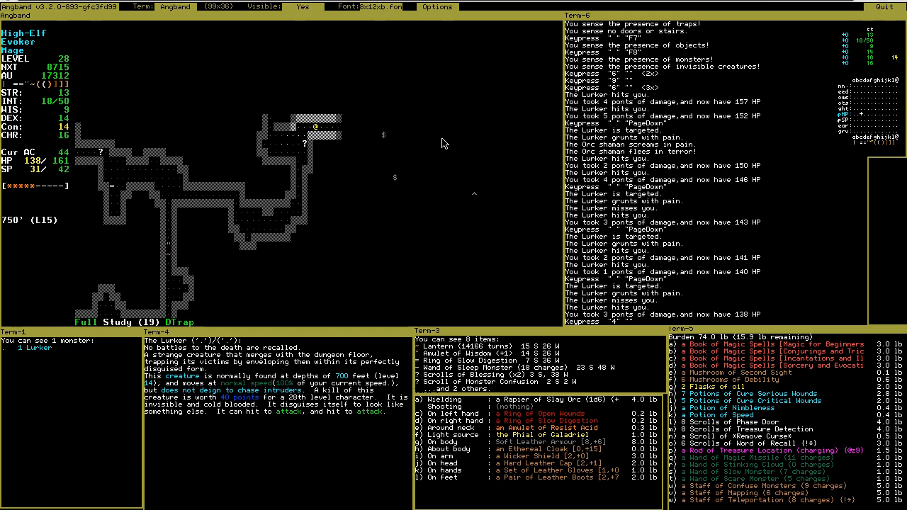
mouse_move(373, 136)
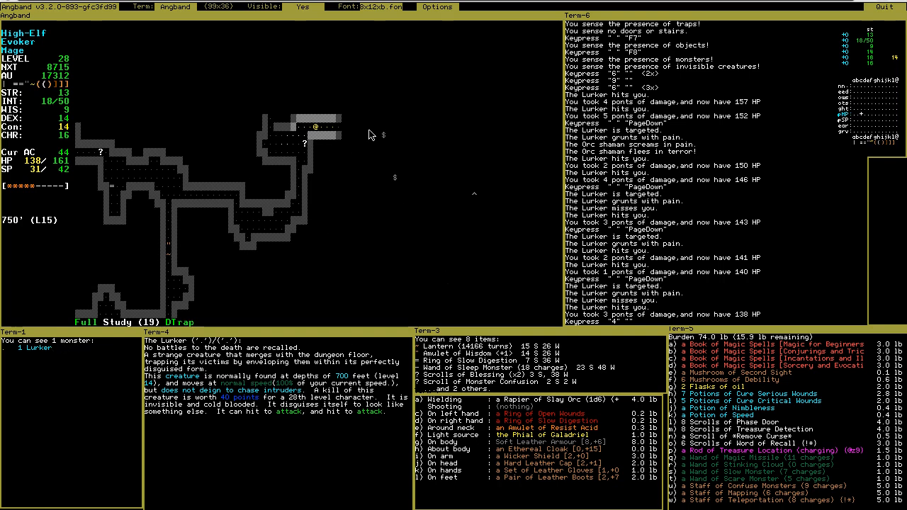
mouse_move(328, 133)
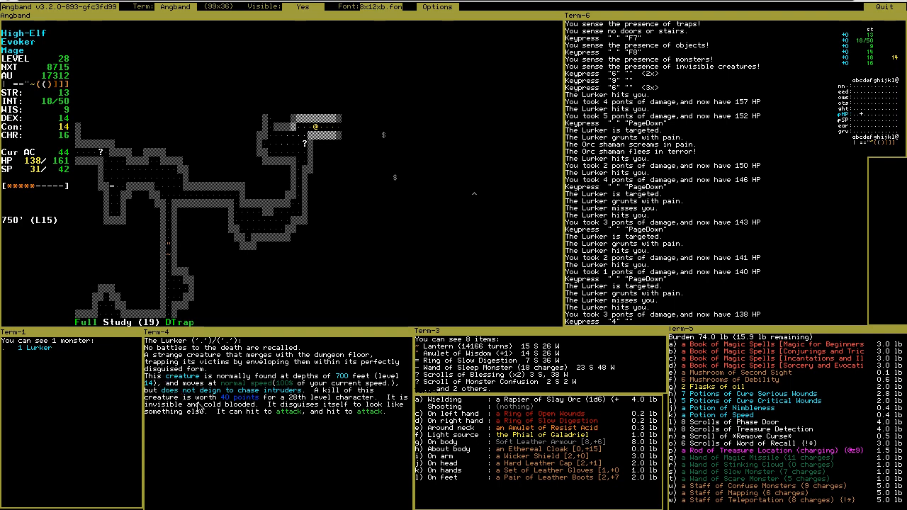
mouse_move(190, 425)
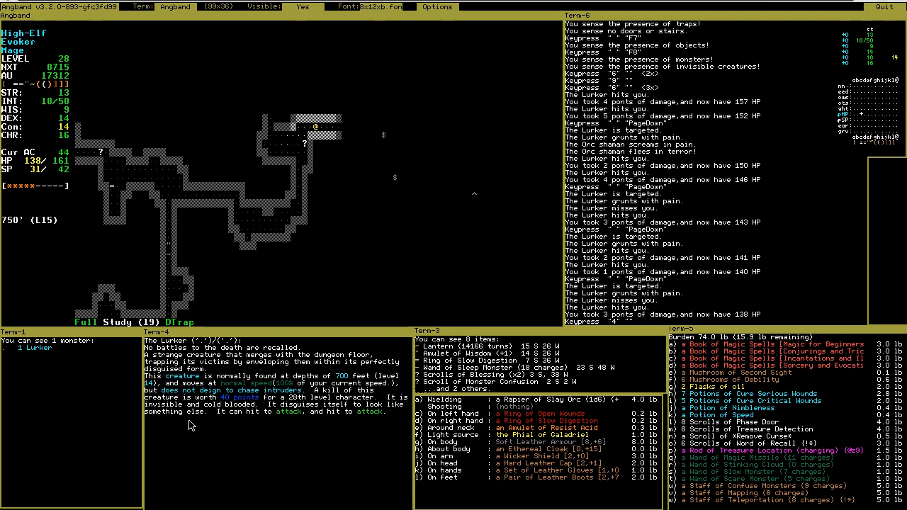
mouse_move(502, 173)
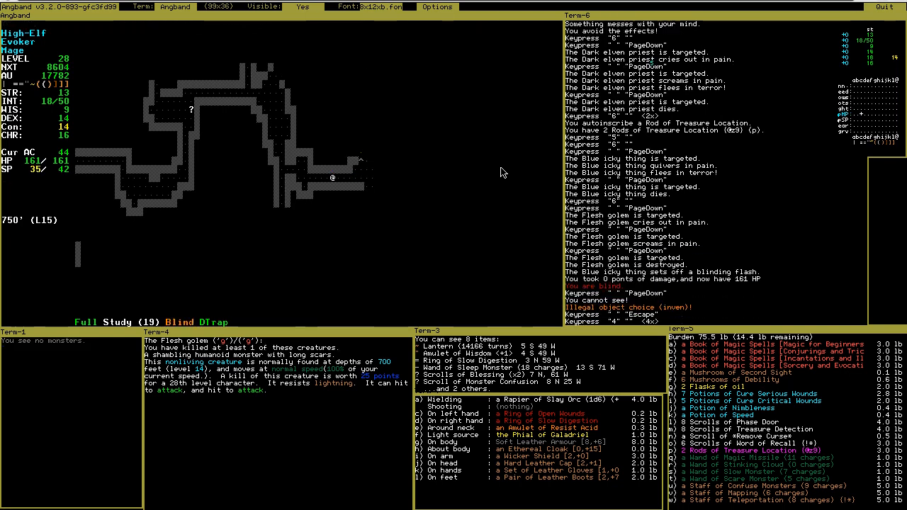
- Activate a worn item and target the next warg to attack
key(A)
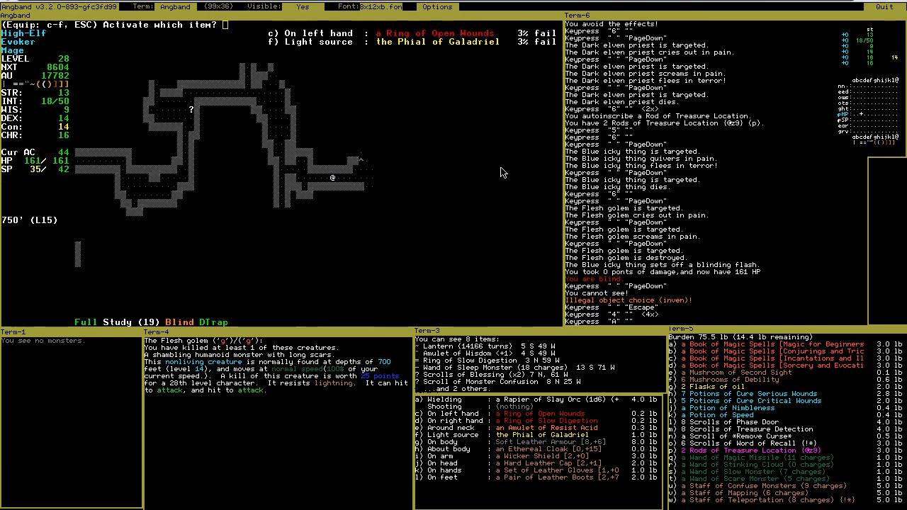
key(c)
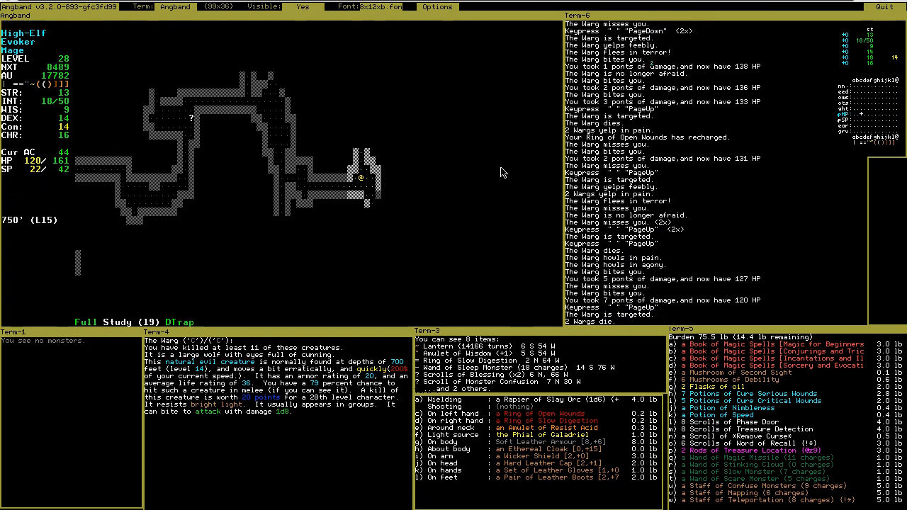
key(5)
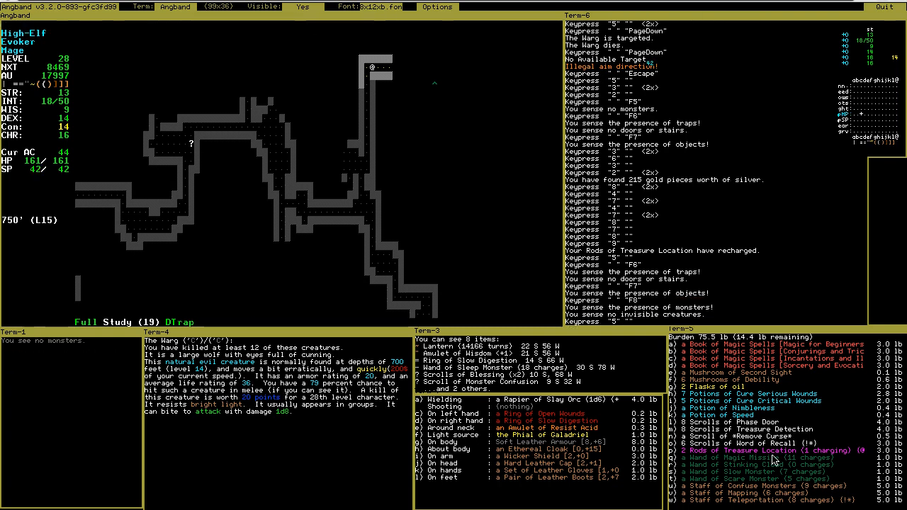
mouse_move(797, 458)
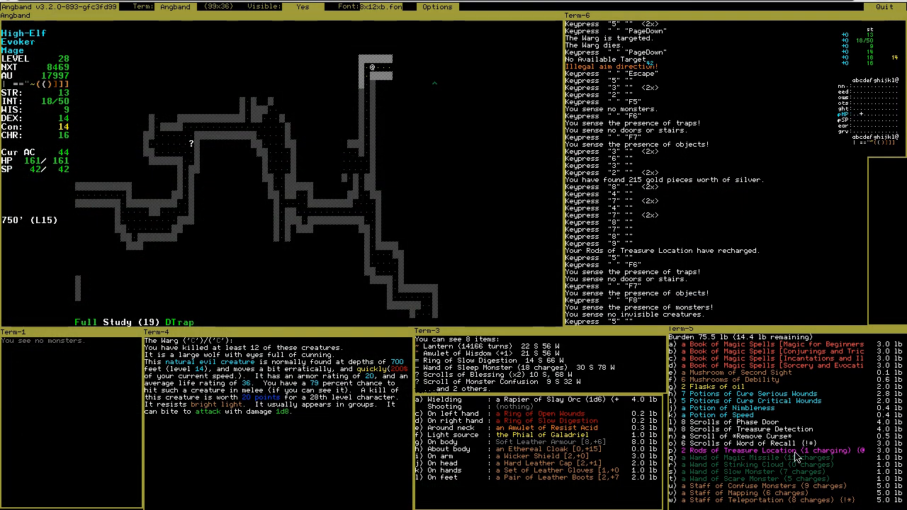
mouse_move(542, 105)
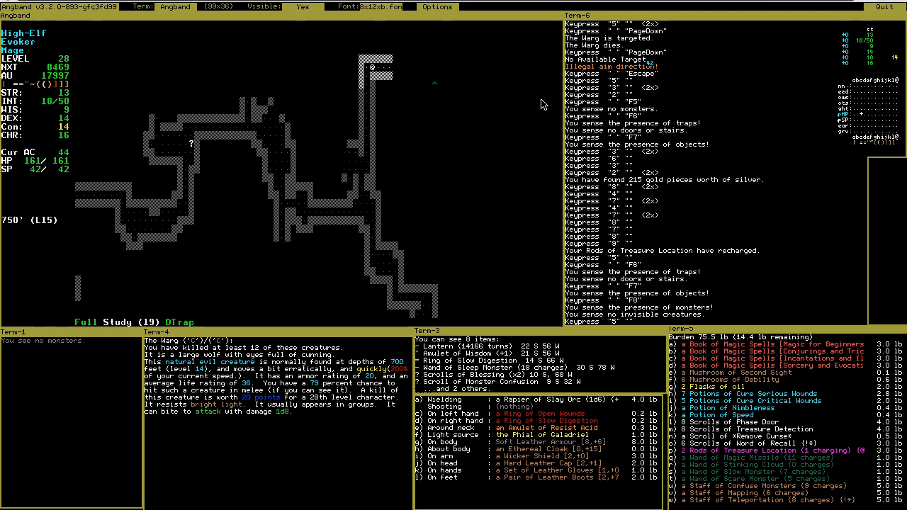
mouse_move(821, 466)
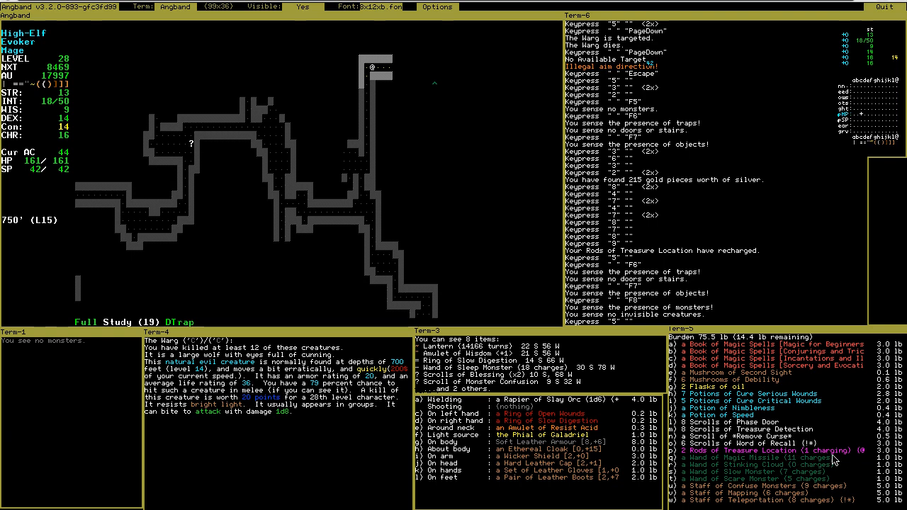
mouse_move(485, 65)
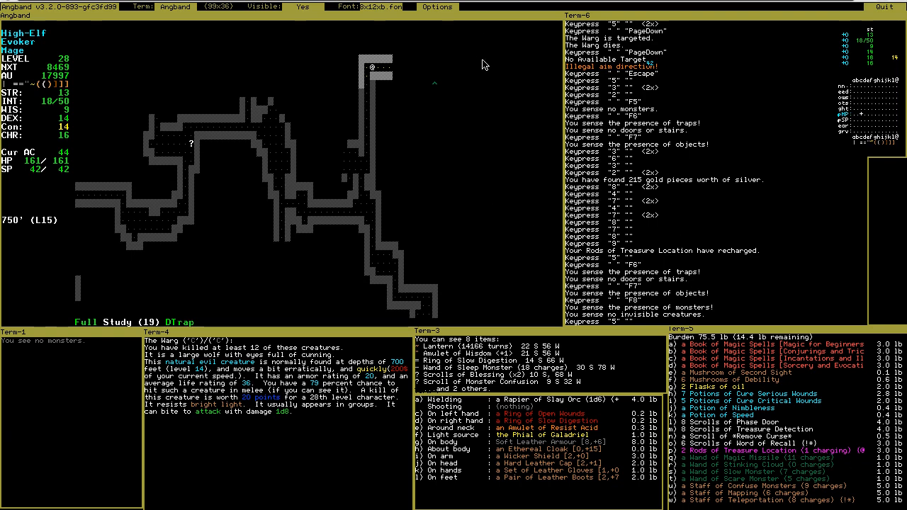
- Read the Scroll of Word of Recall to return to town
key(r)
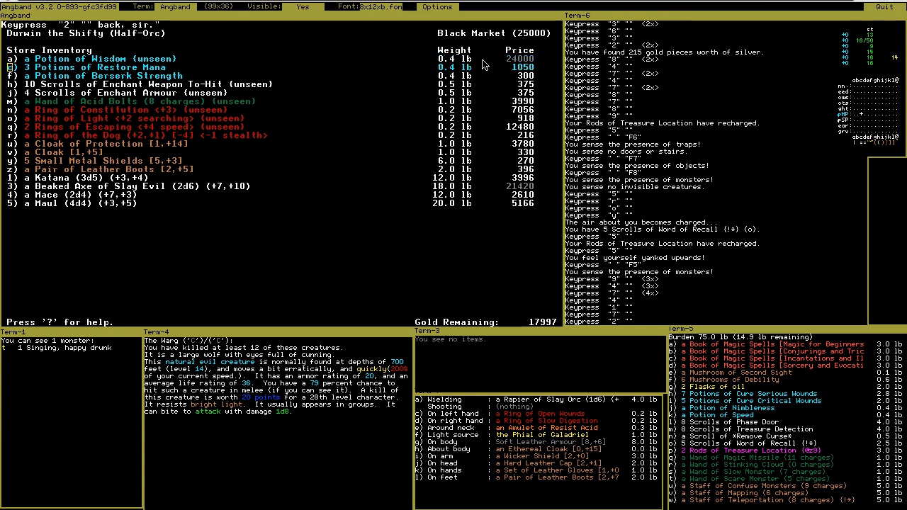
- Browse the Black Market stock and examine the Cloak of Protection [1,+14]
key(8)
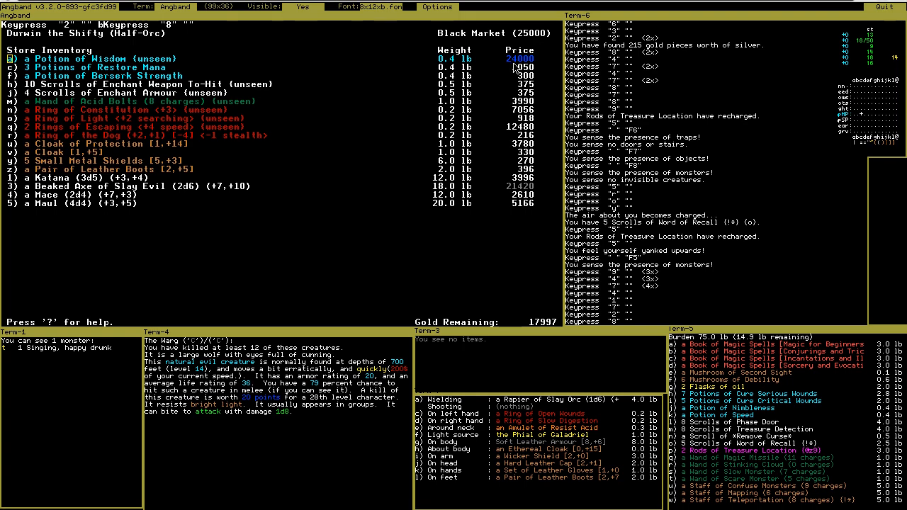
mouse_move(518, 70)
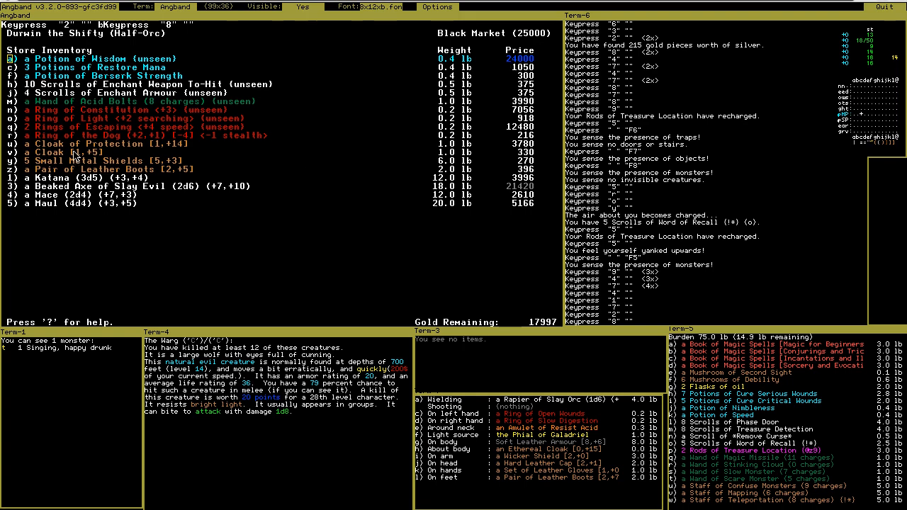
mouse_move(496, 297)
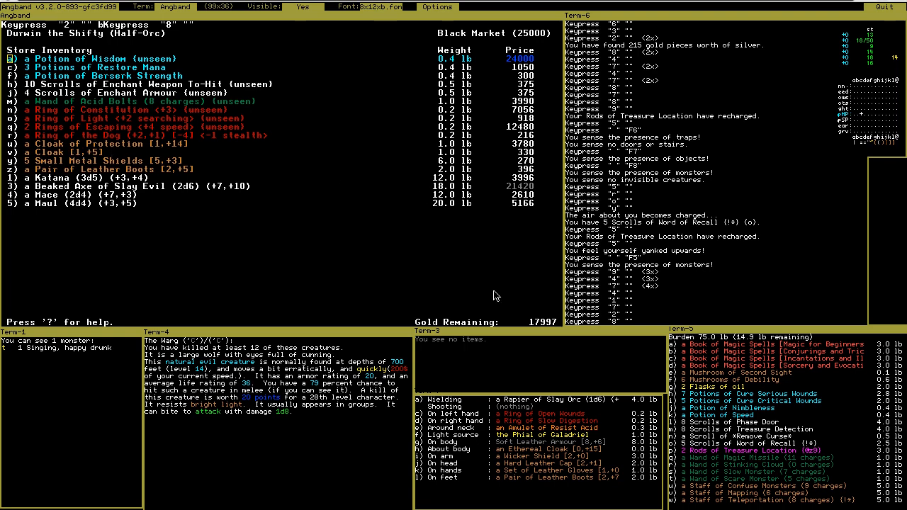
mouse_move(487, 303)
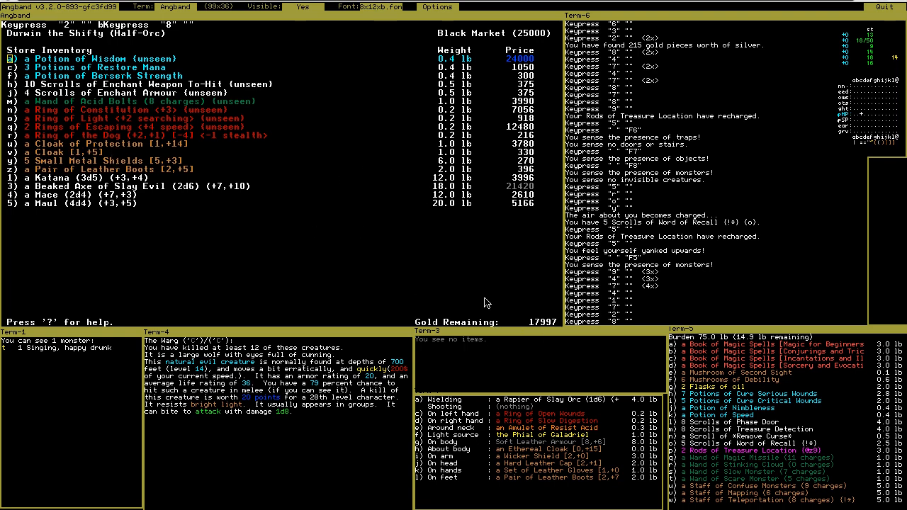
key(2)
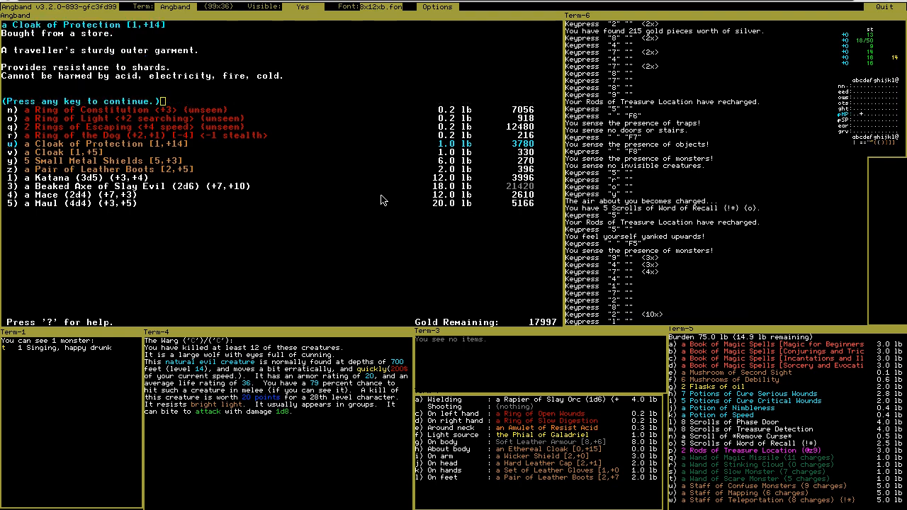
mouse_move(473, 132)
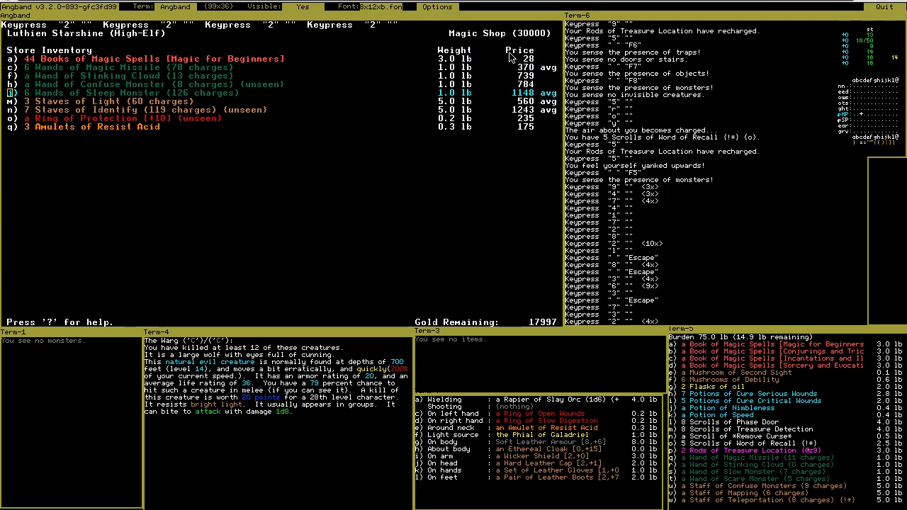
- Exit the Magic Shop and head toward the Home
key(Escape)
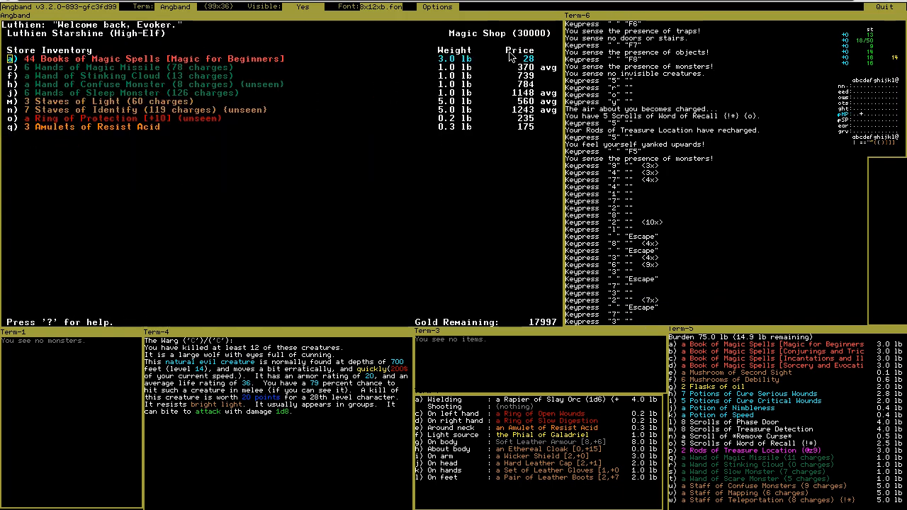
key(Escape)
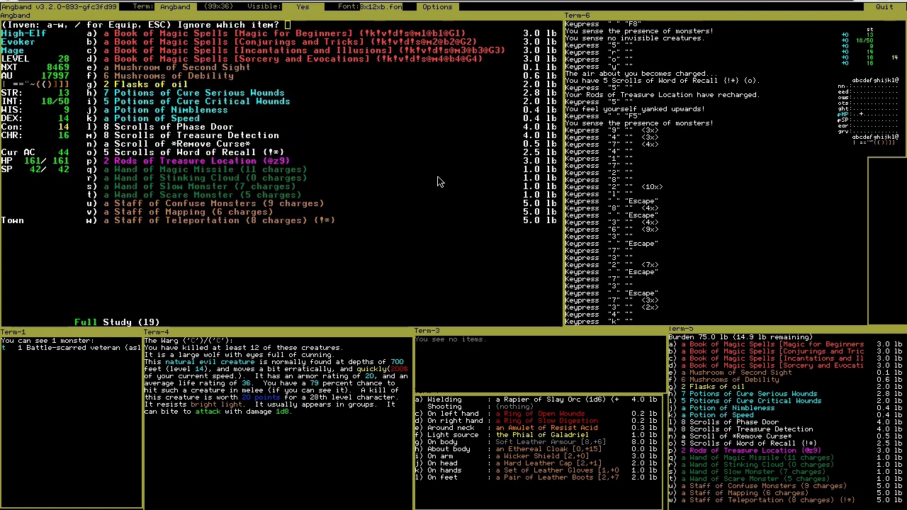
- Ignore the flasks of oil and store the *Remove Curse* scroll and Nimbleness potion at home
key(g)
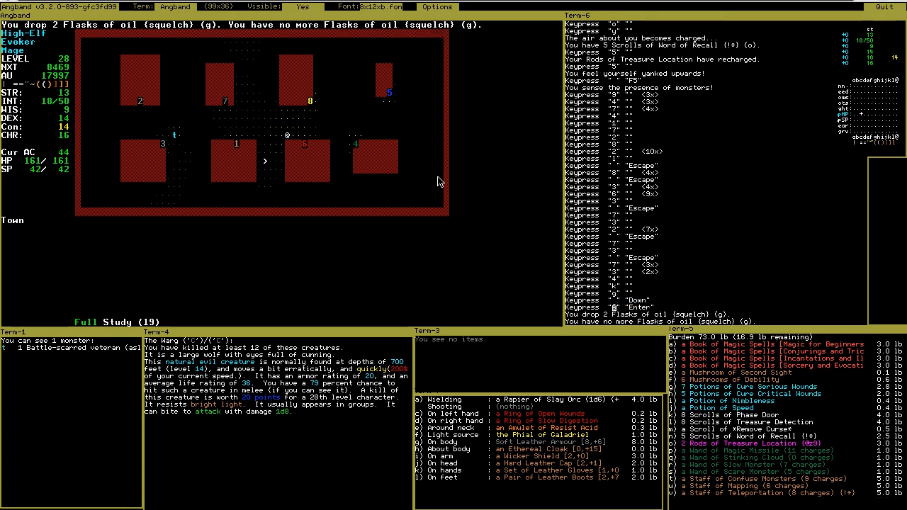
key(d)
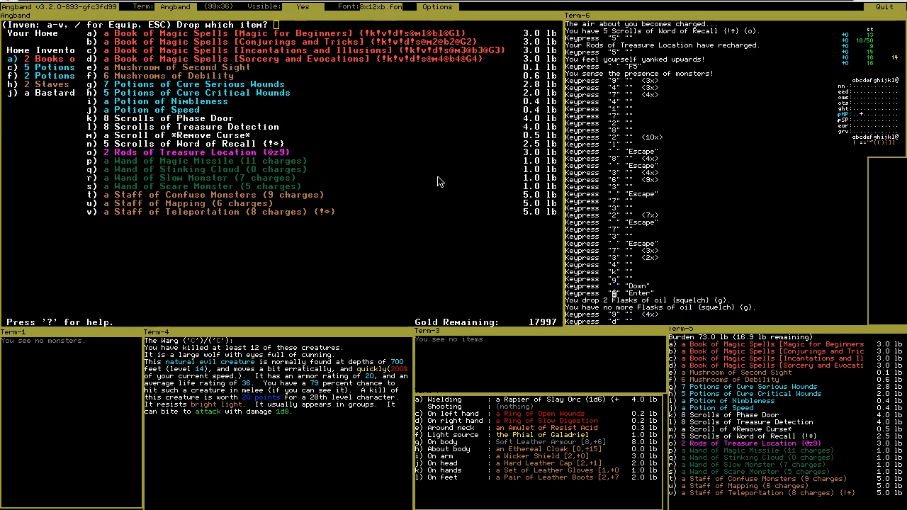
key(m)
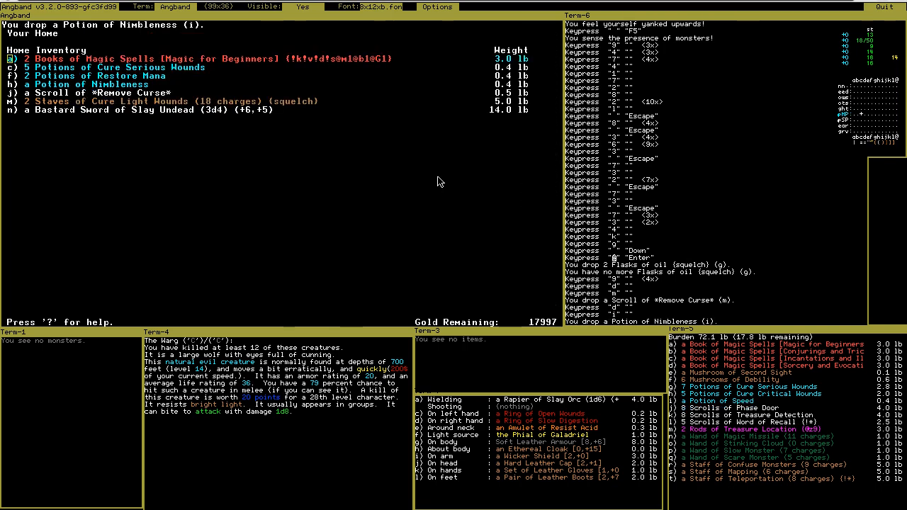
key(d)
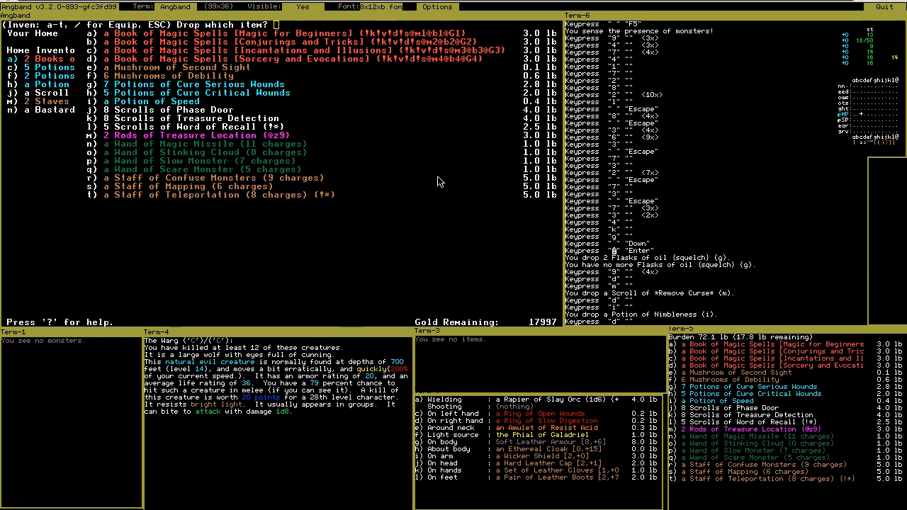
key(Escape)
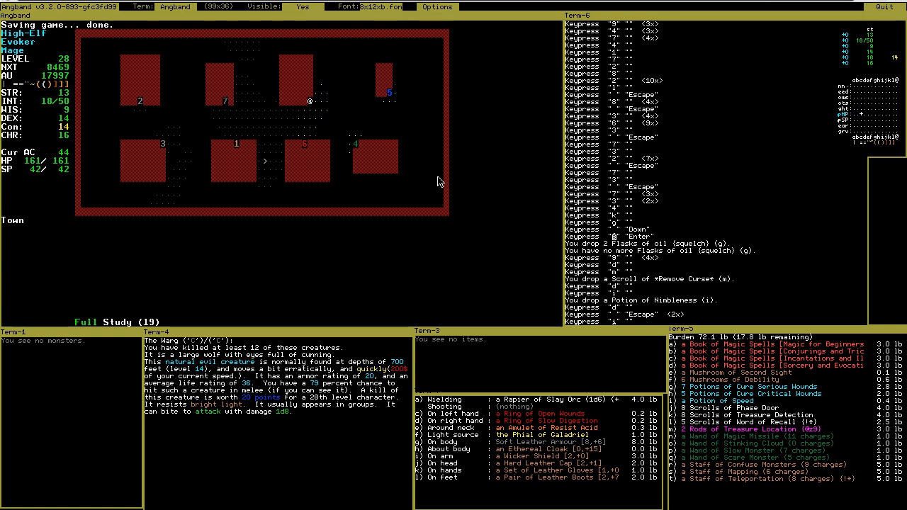
- Write the character dump, then dump keymaps and options to the pref file
key(C)
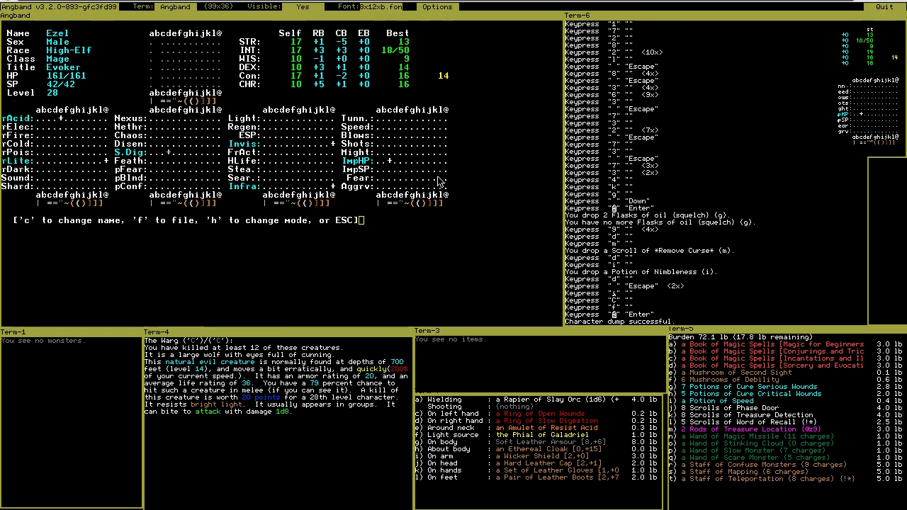
click(437, 6)
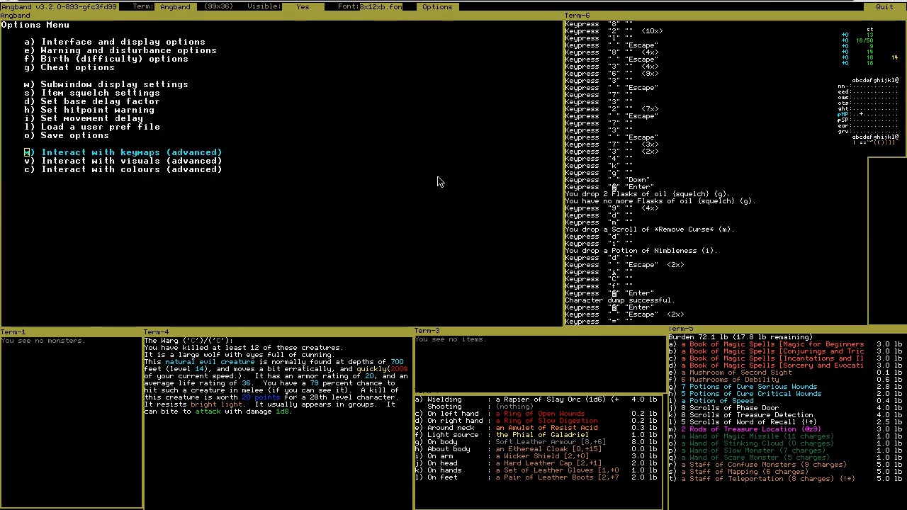
click(131, 151)
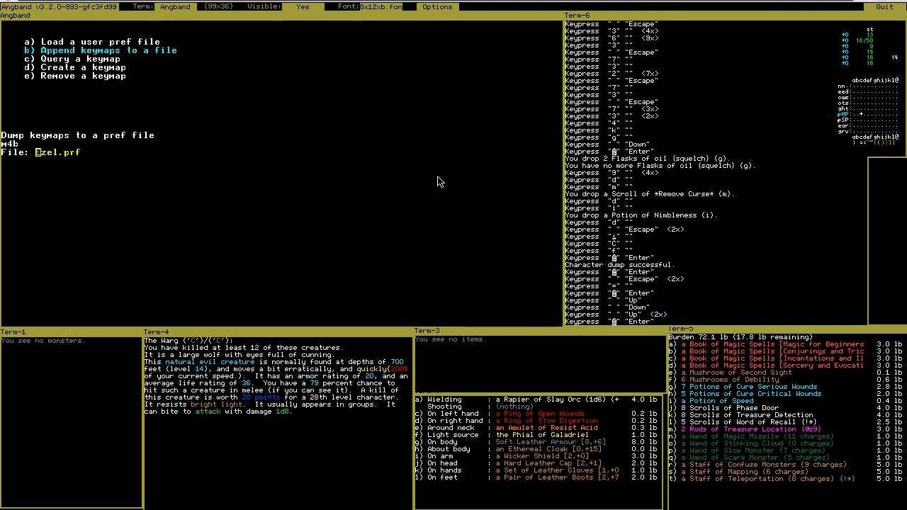
key(Escape)
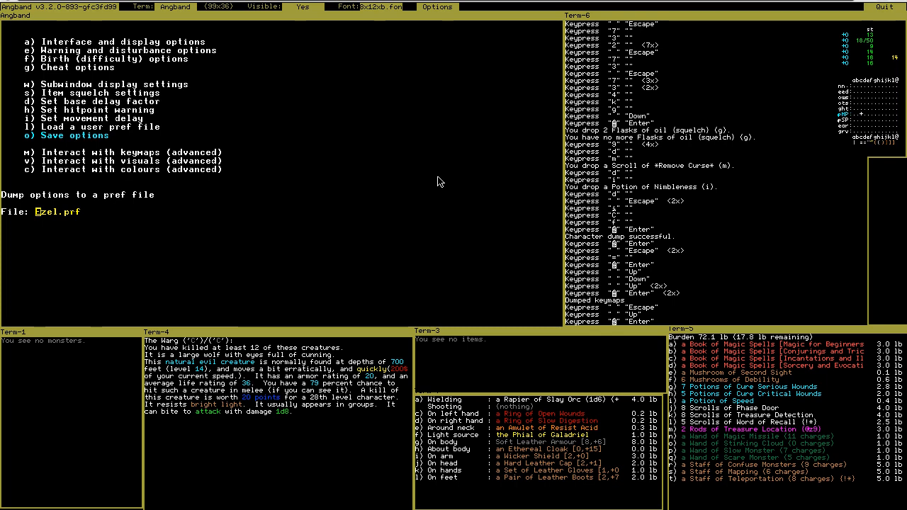
key(Escape)
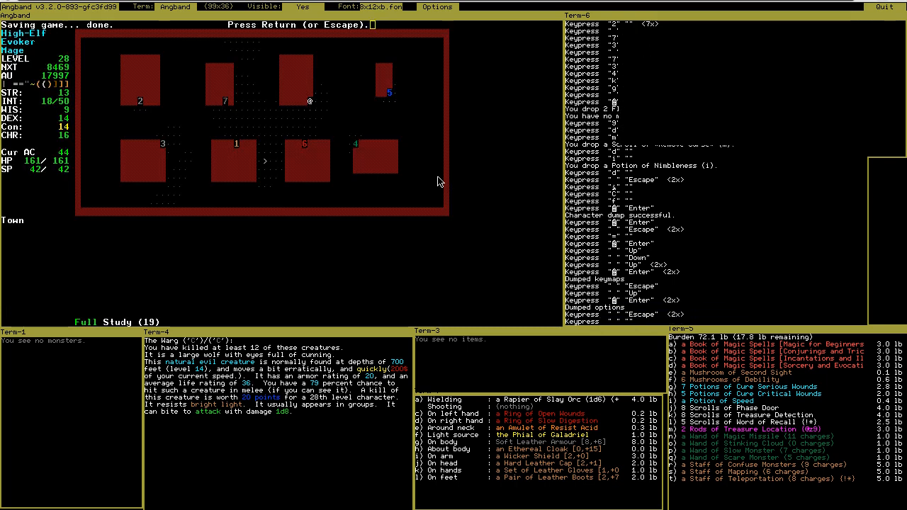
- Dismiss the save message to show Ezel, level 28 High-Elf Mage, atop the Hall of Fame
key(Return)
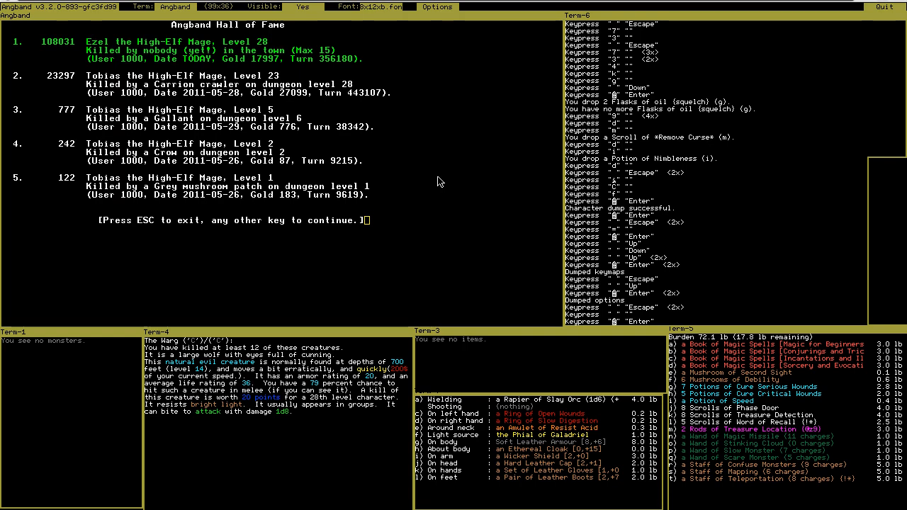
mouse_move(58, 48)
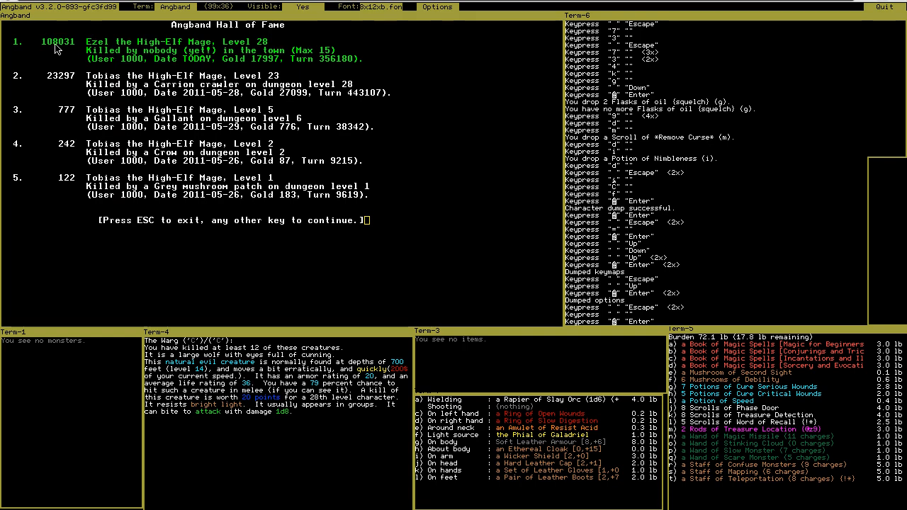
mouse_move(259, 108)
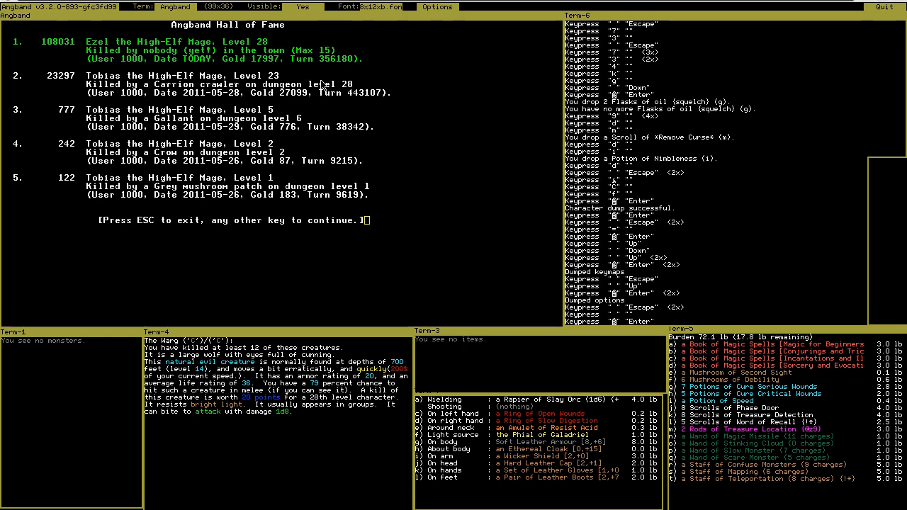
mouse_move(349, 93)
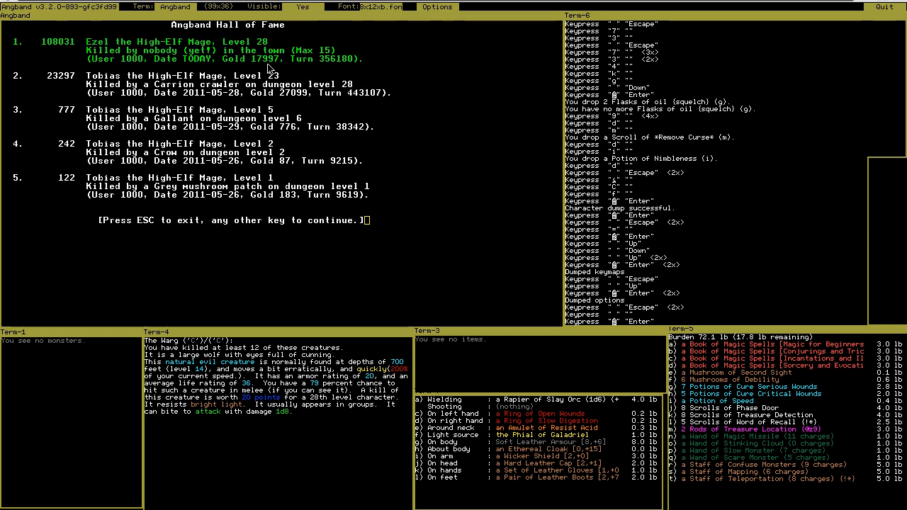
mouse_move(291, 71)
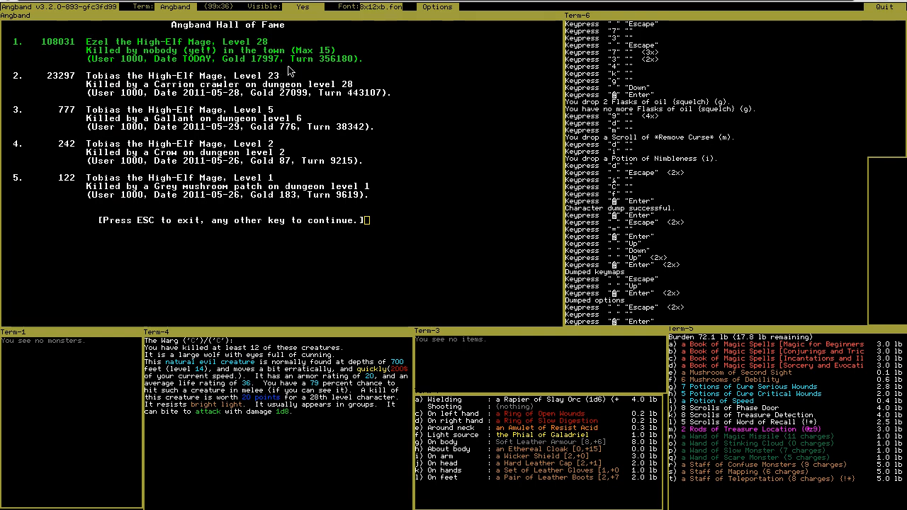